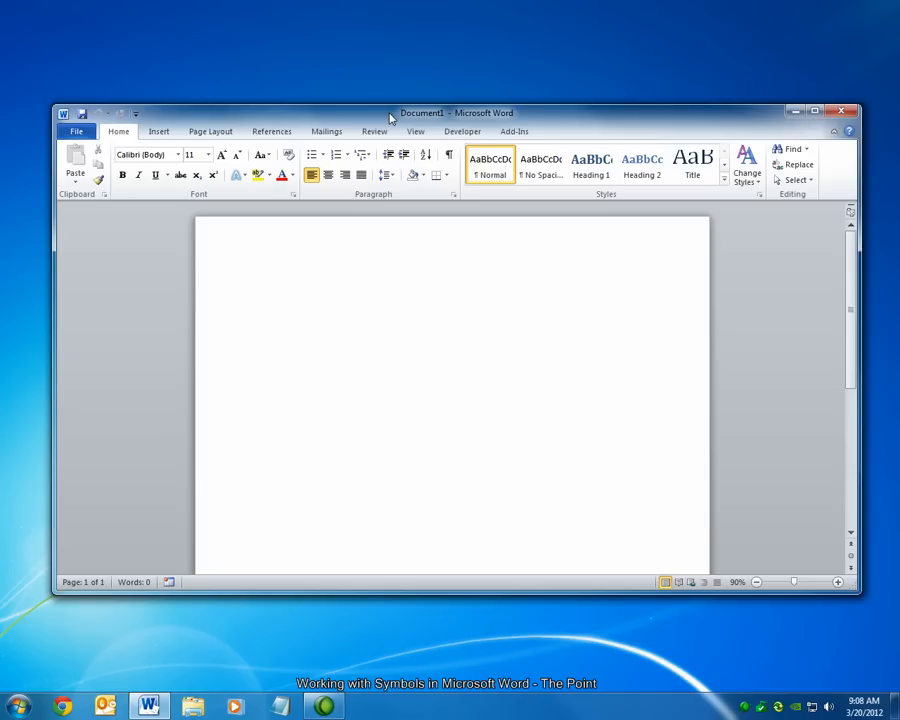
From the Insert ribbon's Symbol dropdown, choose More Symbols to show the full Symbol dialog
left_click(256, 284)
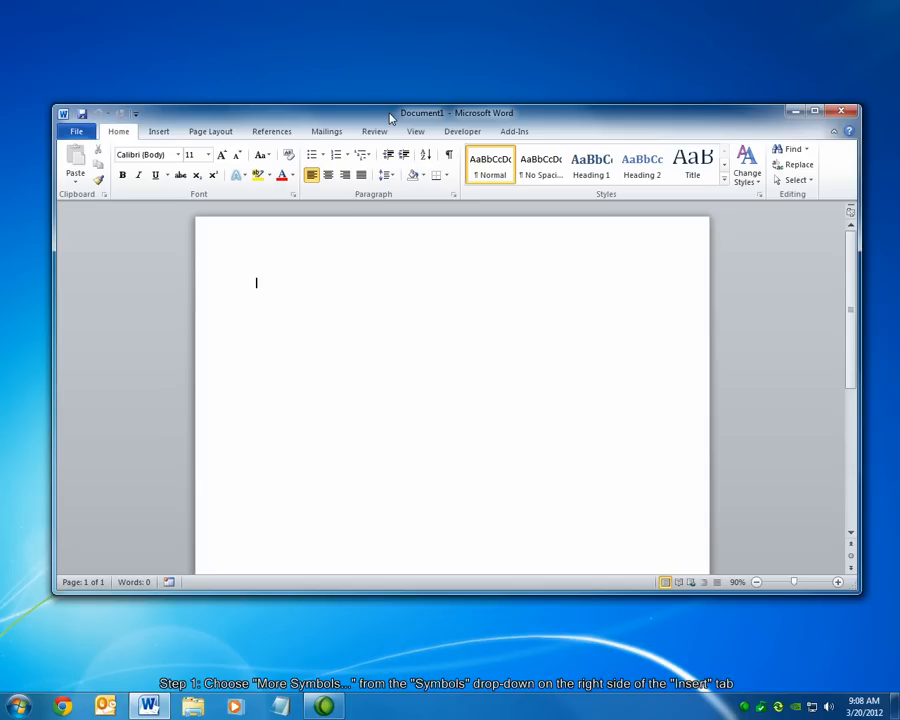
mouse_move(158, 132)
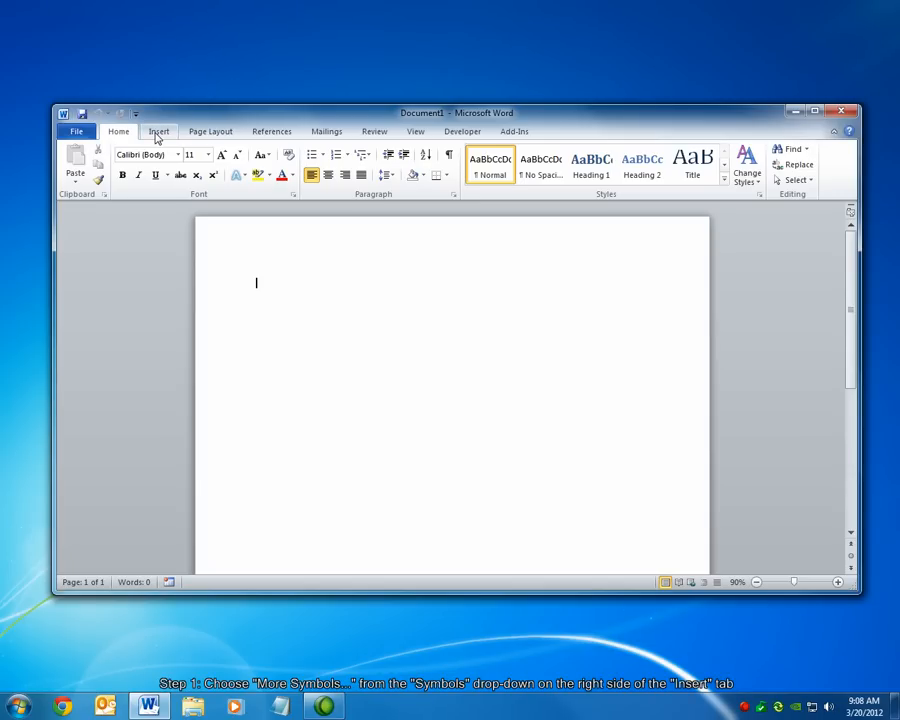
left_click(158, 132)
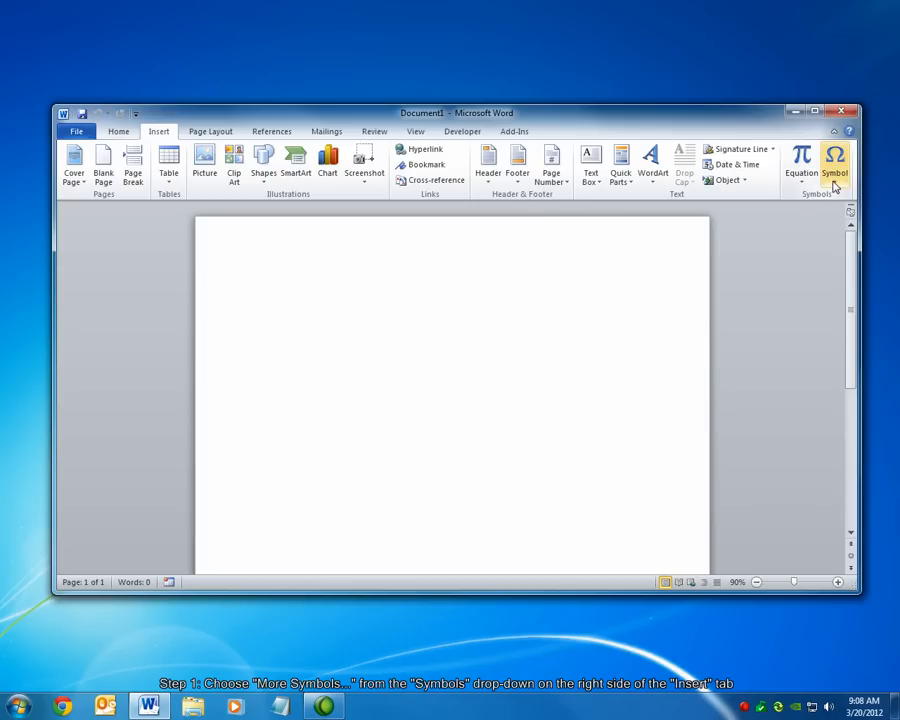
left_click(836, 164)
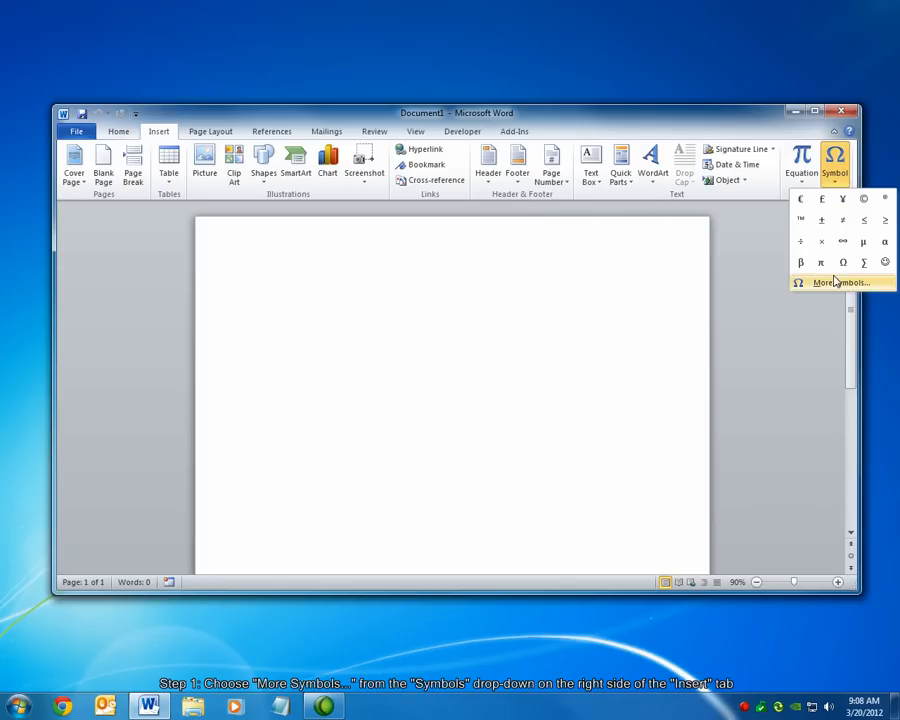
left_click(844, 282)
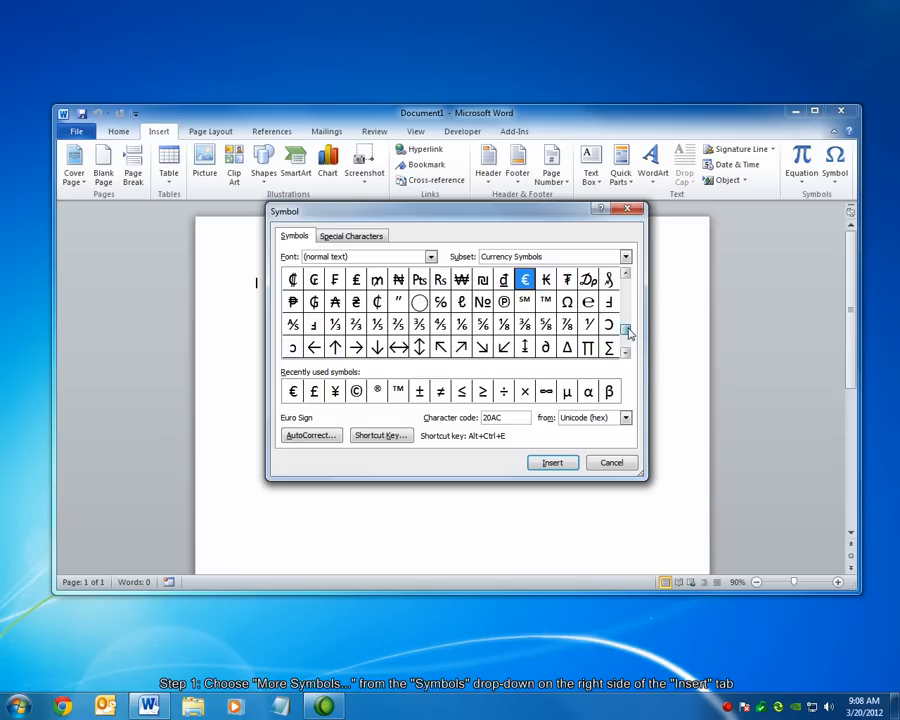
Insert the Cyrillic Capital Letter Omega onto the first line and close the Symbol dialog
left_click(626, 274)
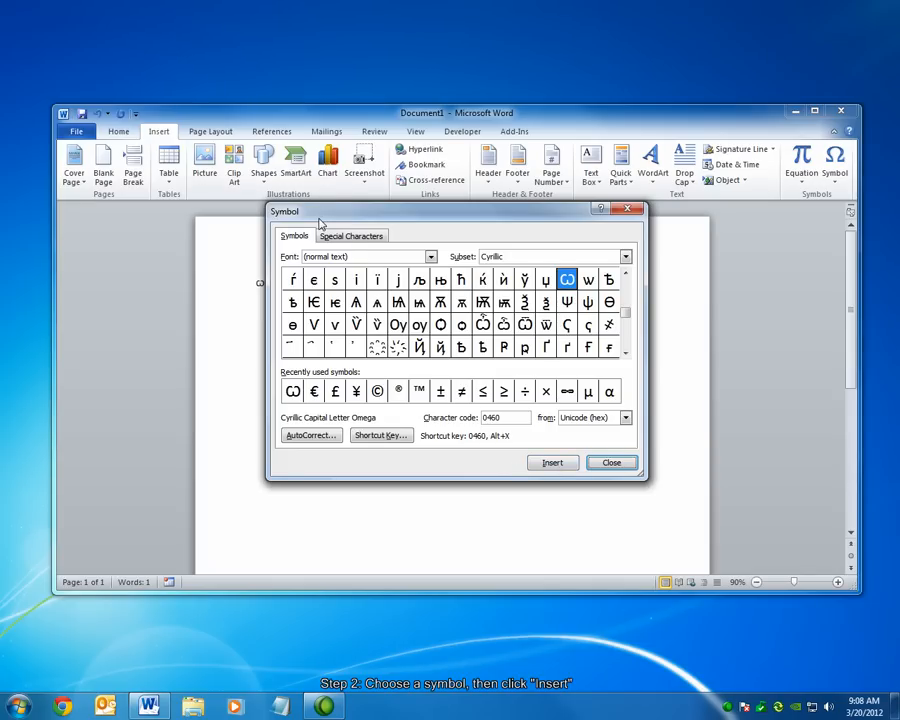
left_click_drag(284, 212, 422, 264)
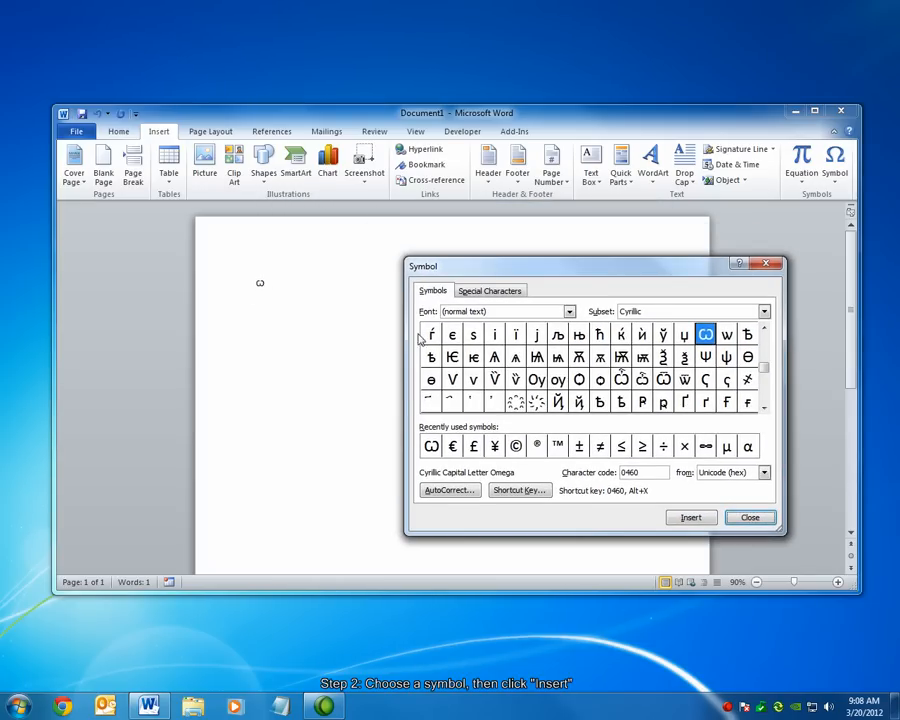
left_click_drag(596, 264, 500, 250)
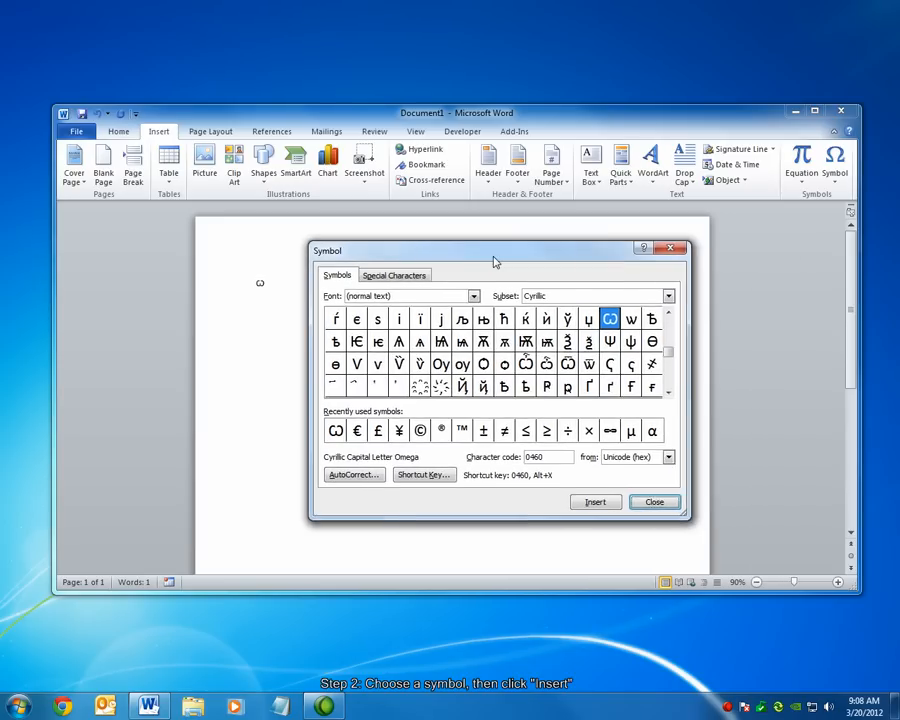
left_click(654, 500)
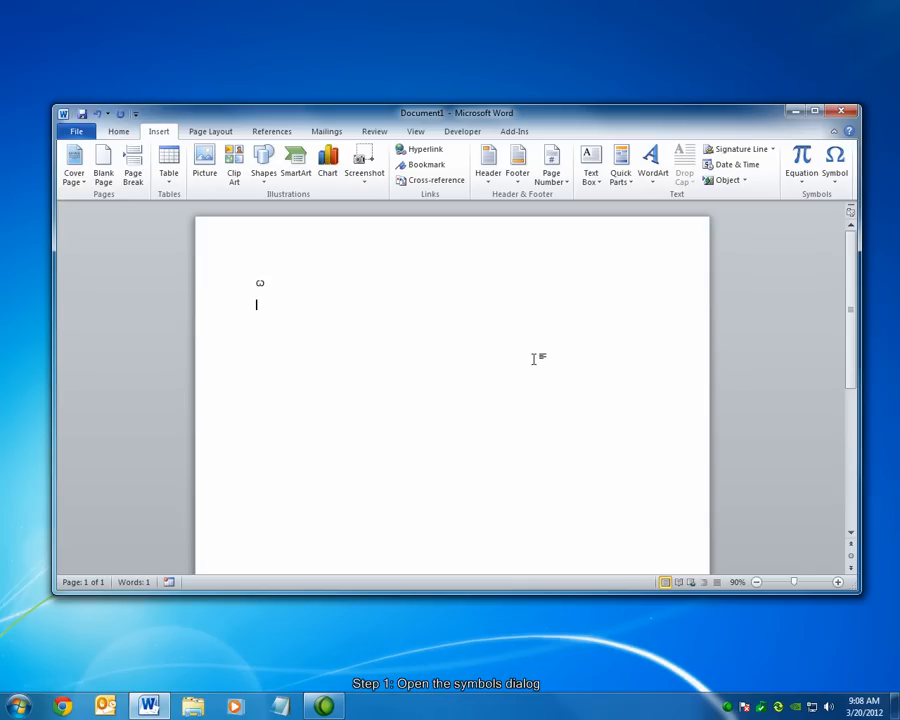
mouse_move(450, 244)
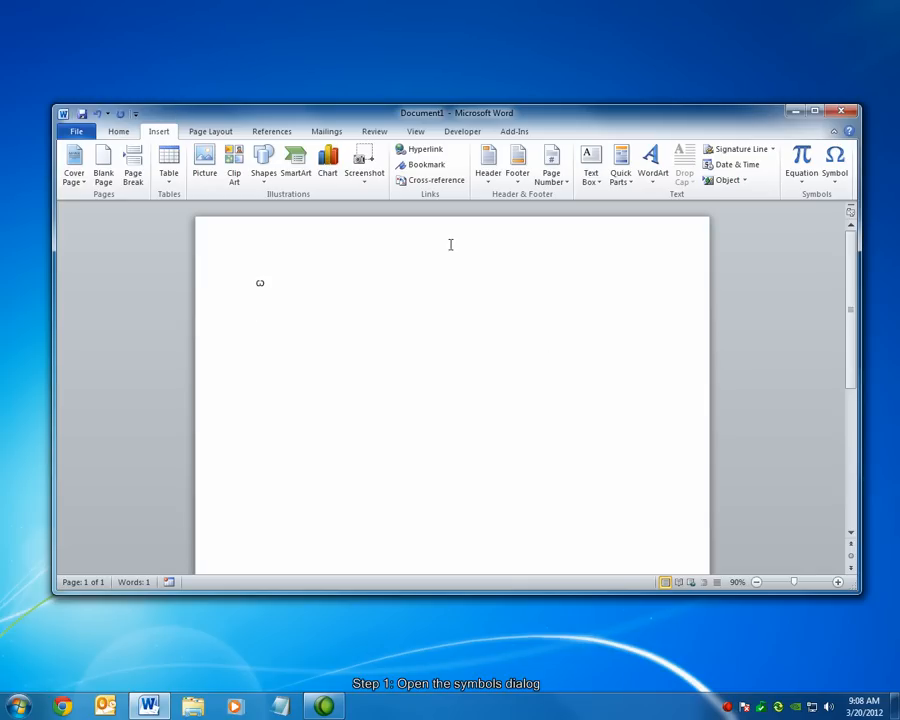
Reopen More Symbols with Omega selected and go to its Shortcut Key settings
left_click(834, 160)
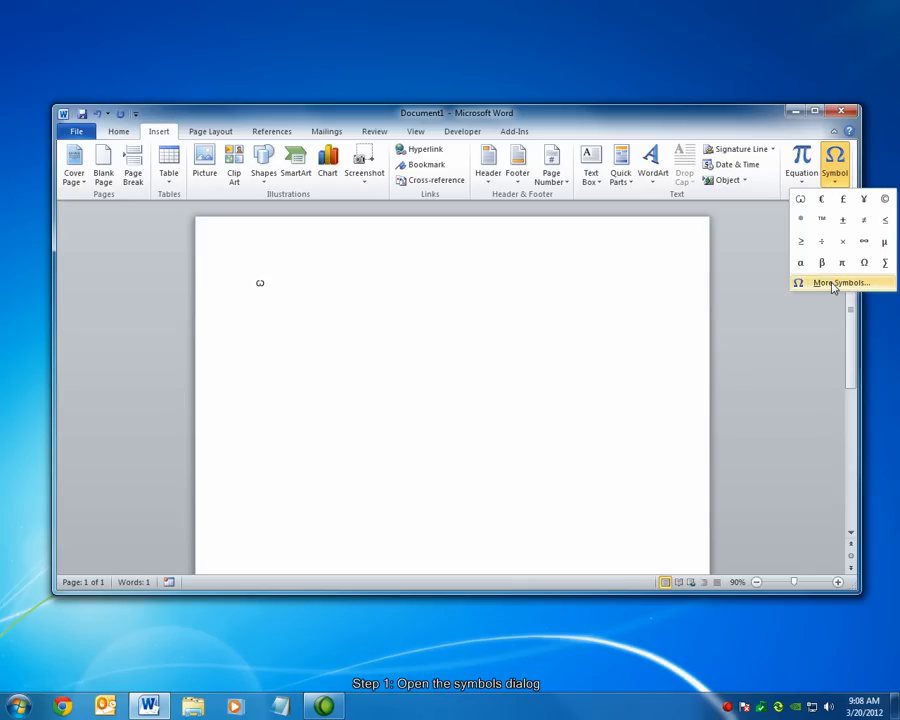
left_click(840, 282)
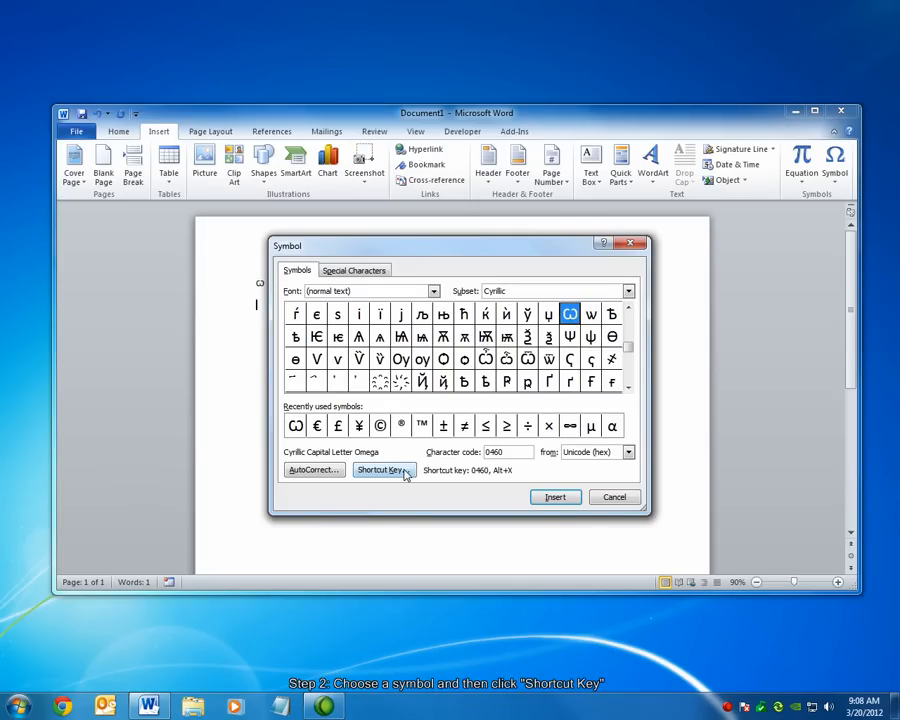
left_click(380, 470)
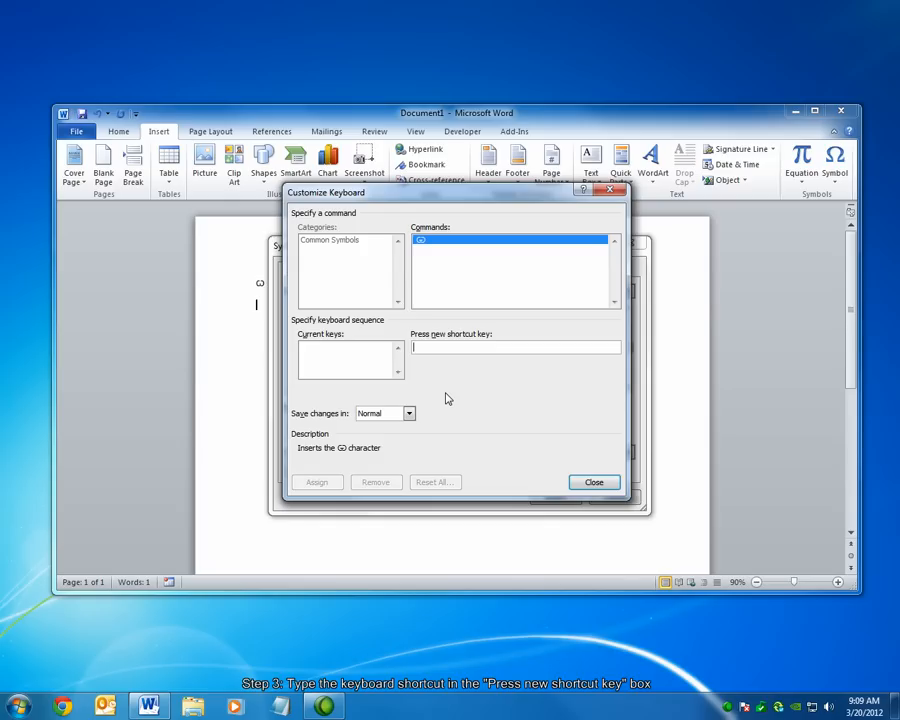
Enter Ctrl+Shift+7 then Space as the new, currently unassigned shortcut for Omega
type("Ctrl+&,Space")
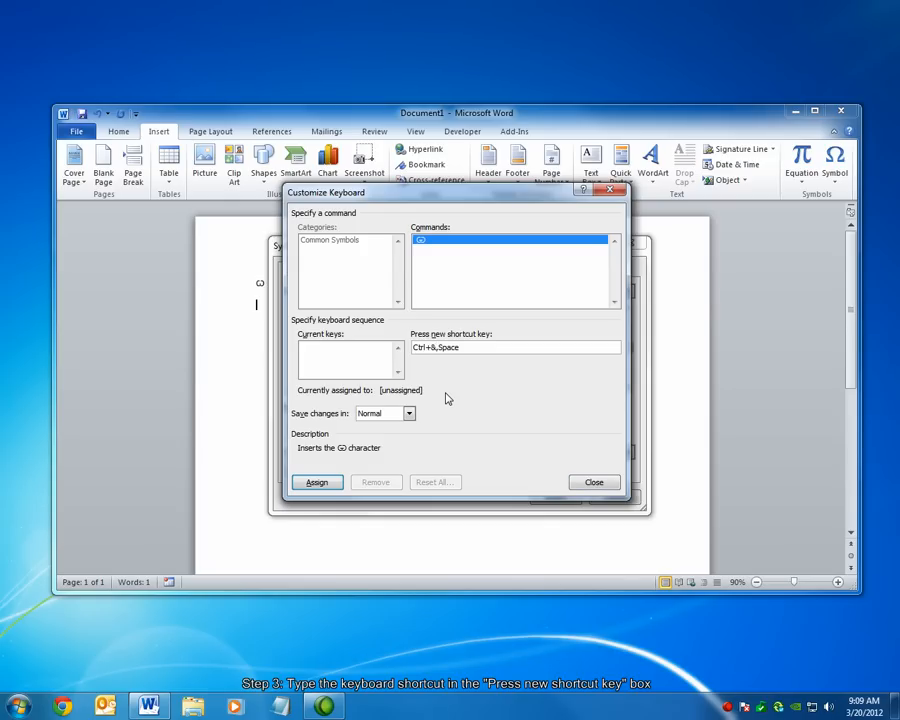
mouse_move(348, 398)
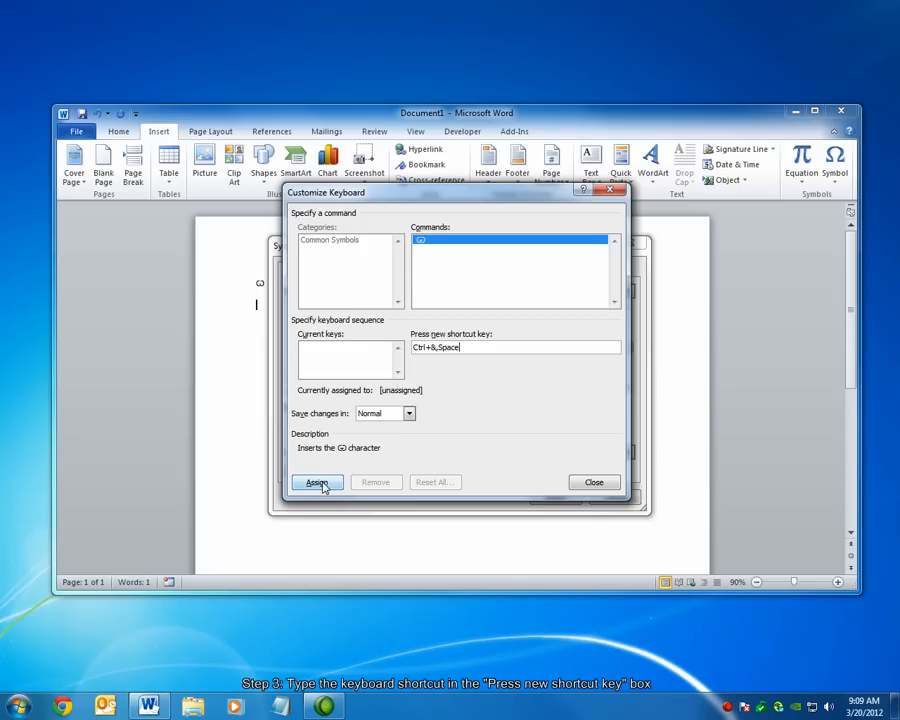
Assign the Ctrl+&,Space shortcut to Omega and close both dialogs to return to the document
left_click(316, 482)
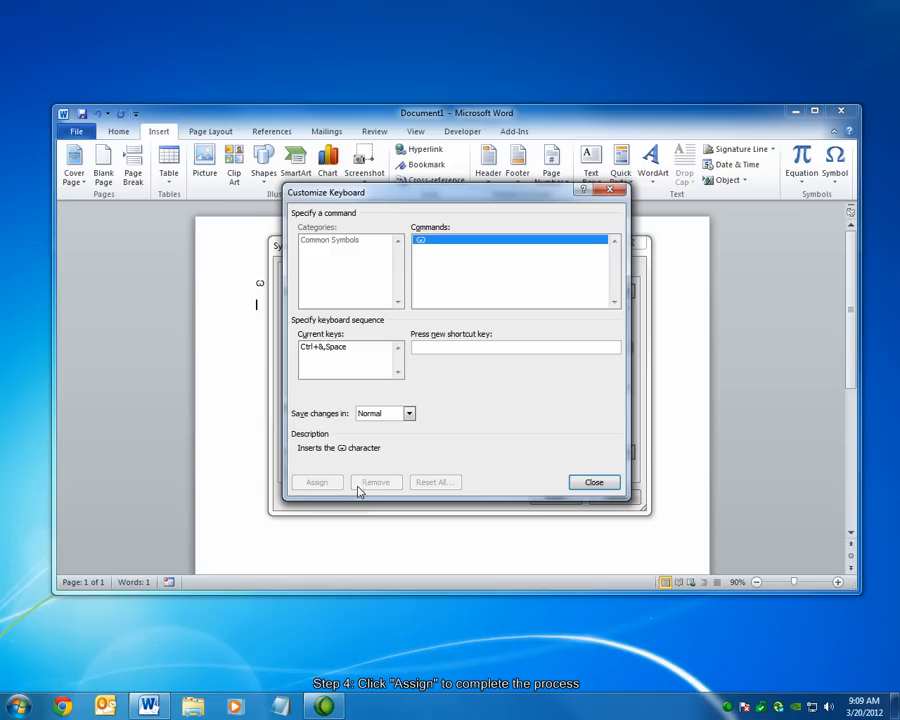
left_click(592, 482)
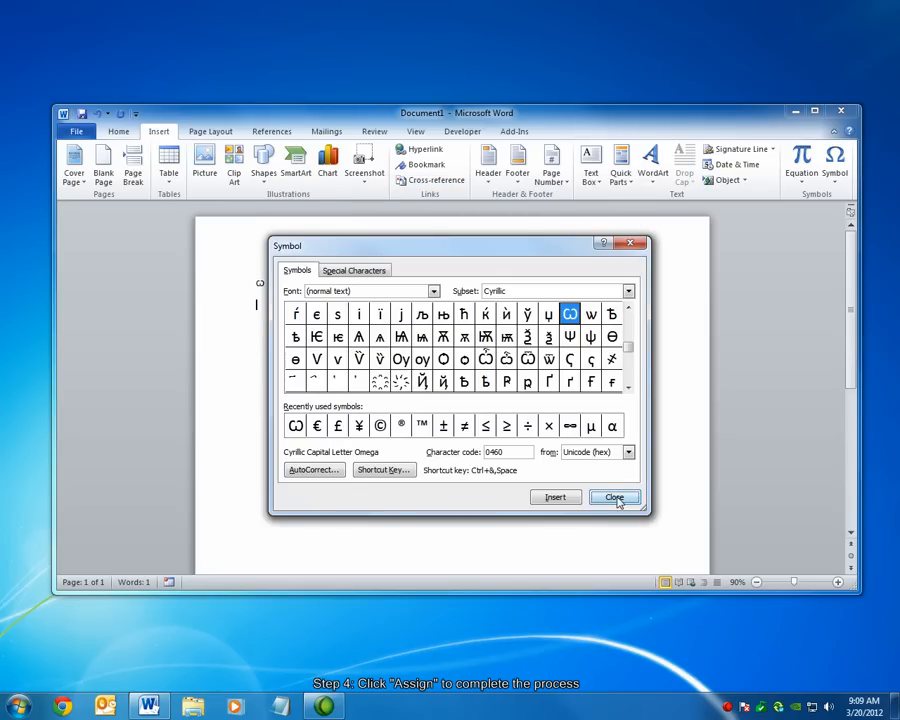
left_click(614, 496)
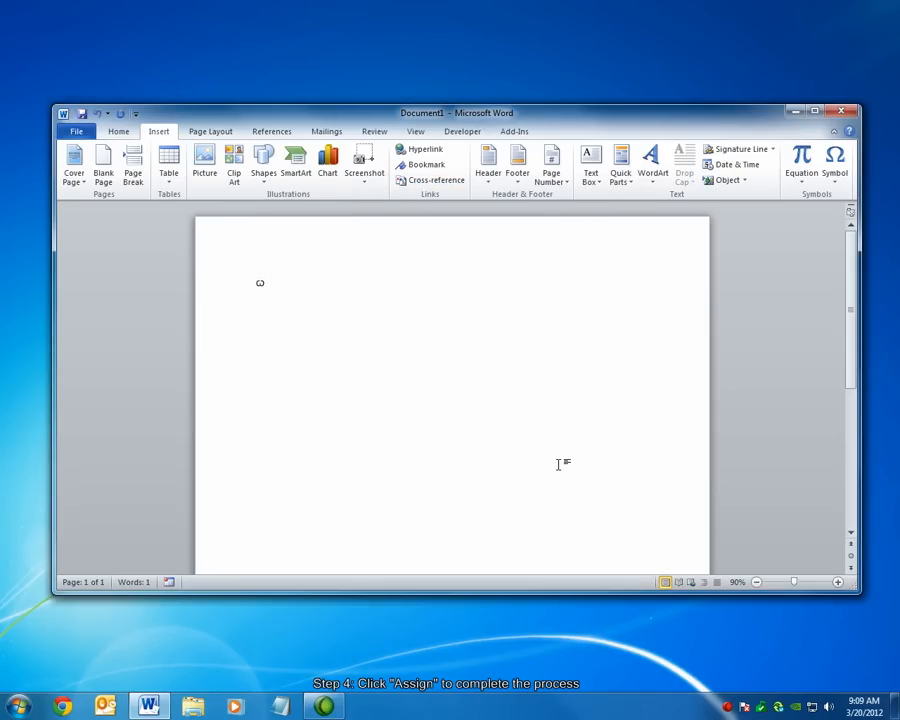